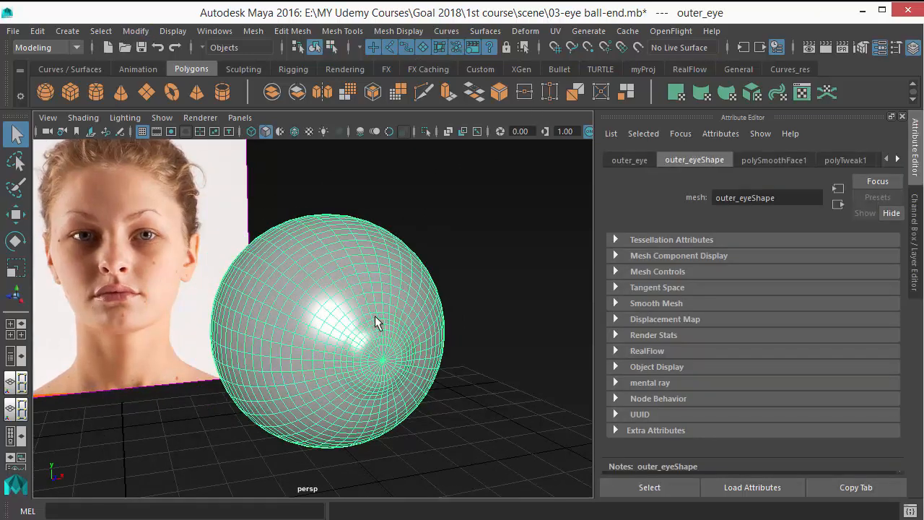
{"action": "mouse_move", "coordinate": [136, 30]}
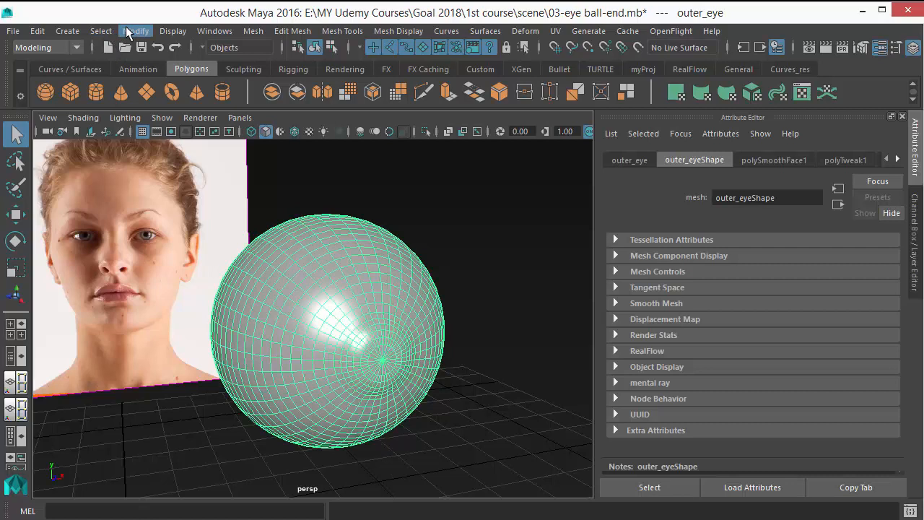
Step: Make the outer_eye sphere the live surface with Modify > Make Live
{"action": "left_click", "coordinate": [136, 30]}
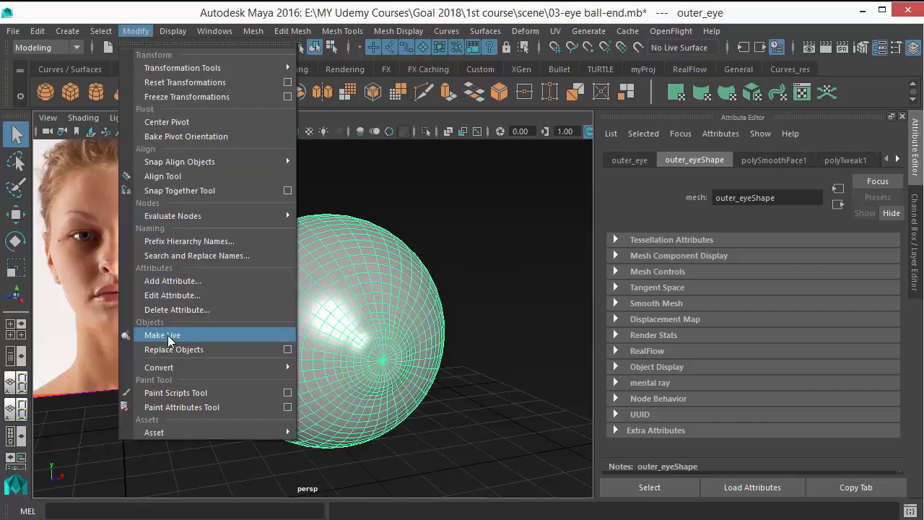
{"action": "left_click", "coordinate": [161, 334]}
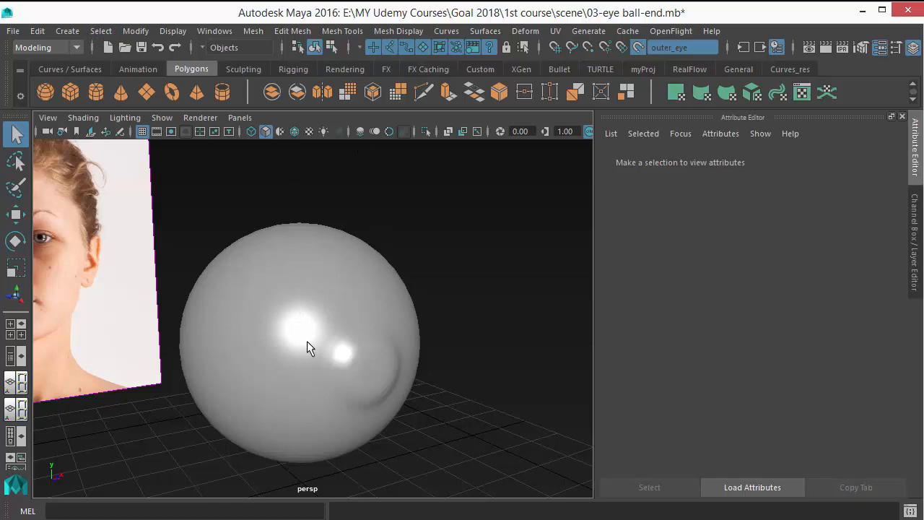
{"action": "mouse_move", "coordinate": [374, 381]}
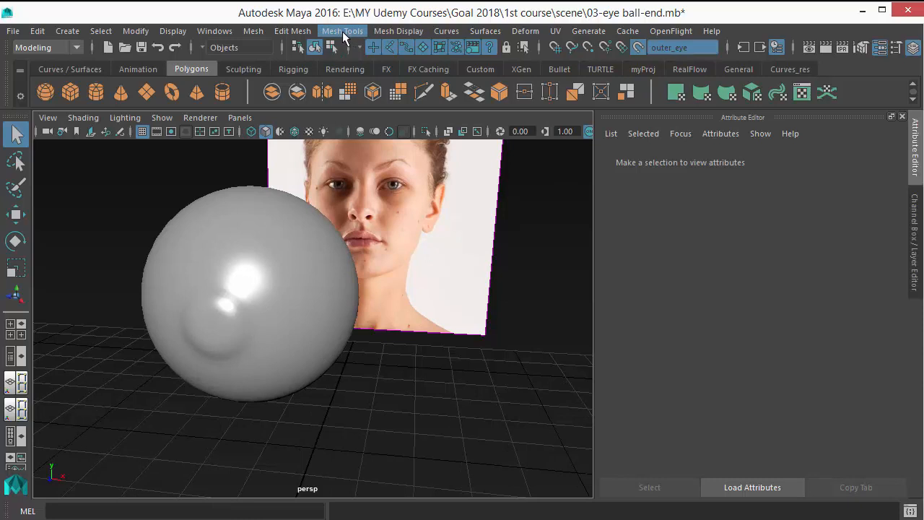
Step: Create a polygon face along the eye opening, with X-Ray shading showing the photo
{"action": "left_click", "coordinate": [342, 30]}
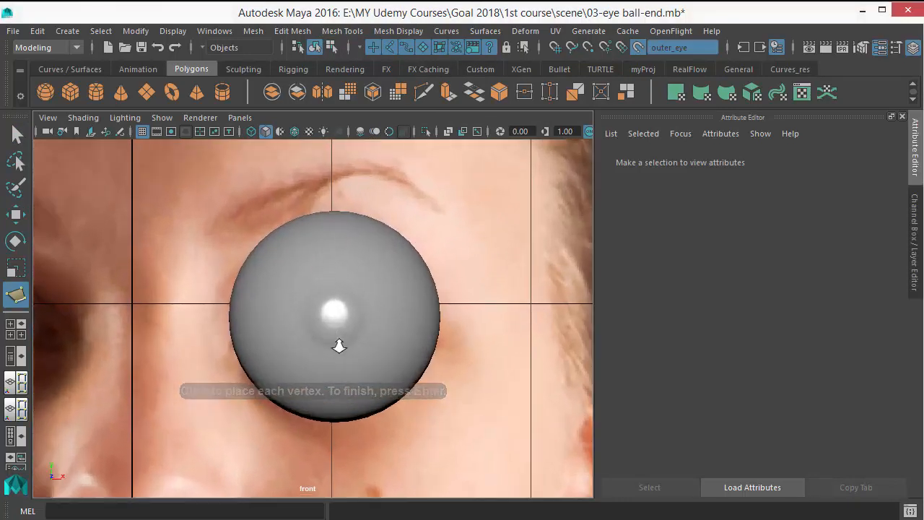
{"action": "left_click", "coordinate": [83, 117]}
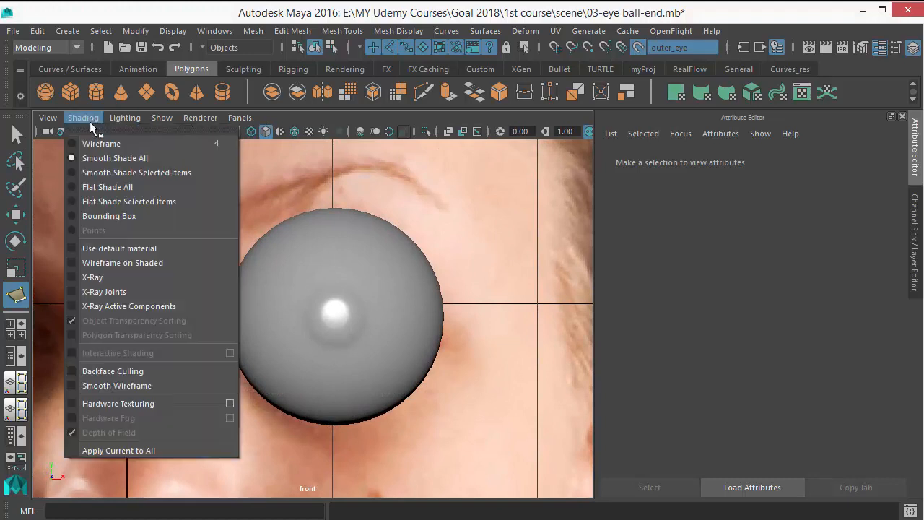
{"action": "left_click", "coordinate": [118, 403]}
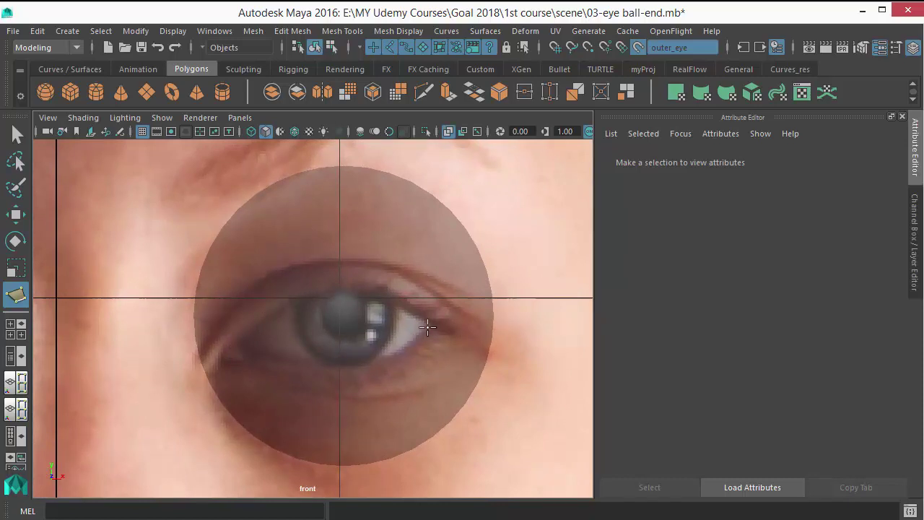
{"action": "mouse_move", "coordinate": [242, 337]}
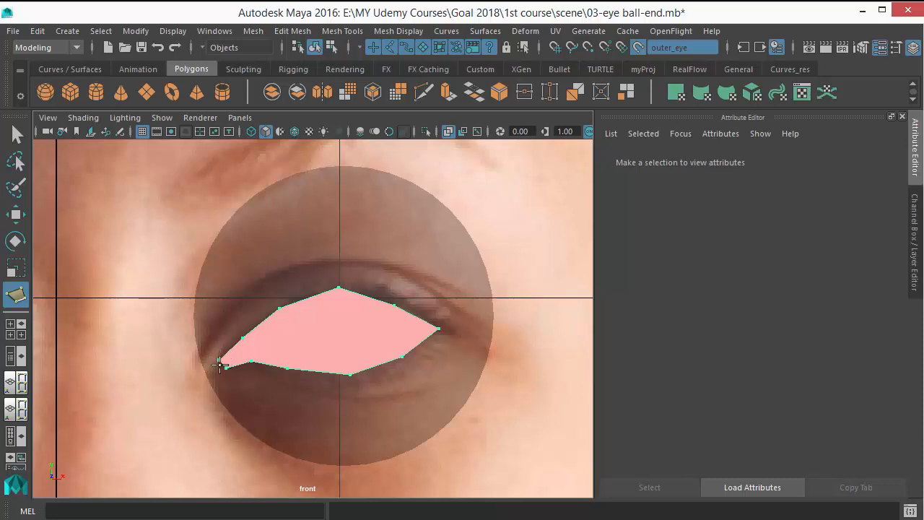
{"action": "left_click", "coordinate": [220, 365]}
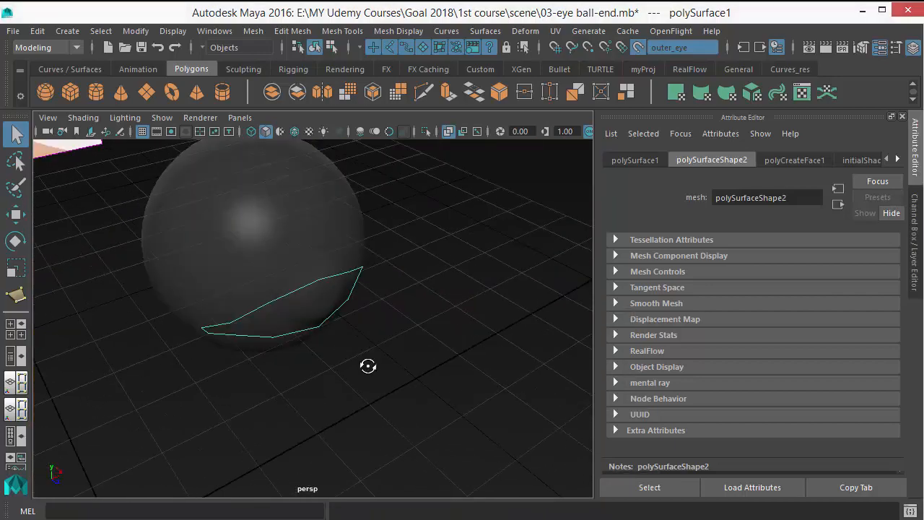
Step: Extrude the eye face's border and scale it outward, then start repositioning lower-lid points
{"action": "left_click_drag", "start_coordinate": [369, 366], "coordinate": [202, 361]}
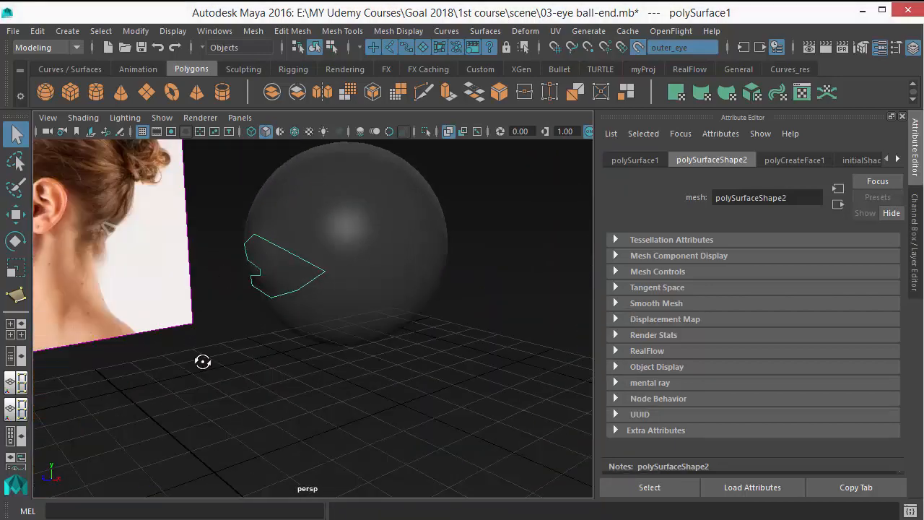
{"action": "left_click_drag", "start_coordinate": [203, 361], "coordinate": [303, 203]}
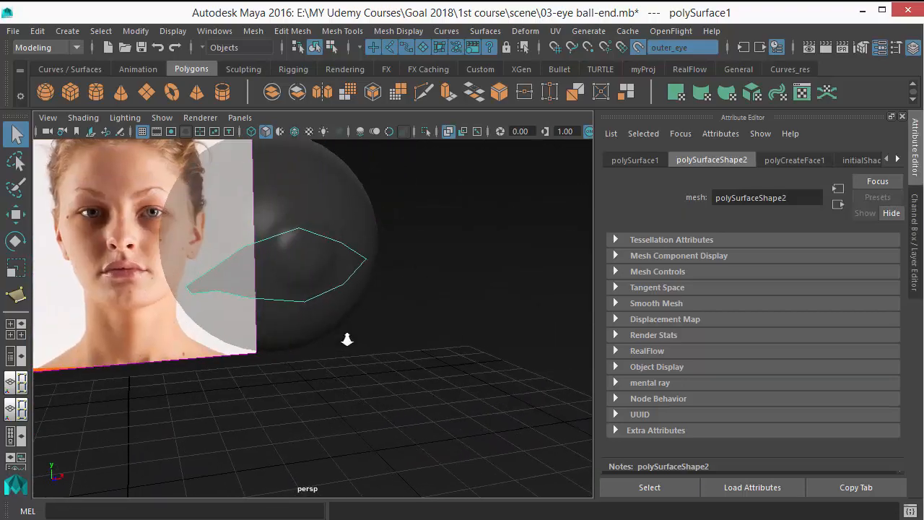
{"action": "left_click_drag", "start_coordinate": [346, 339], "coordinate": [426, 253]}
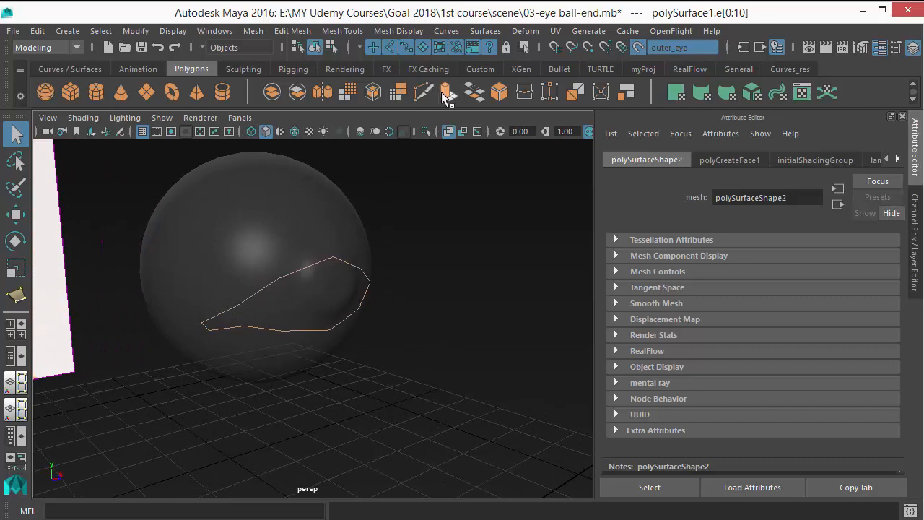
{"action": "left_click", "coordinate": [448, 91]}
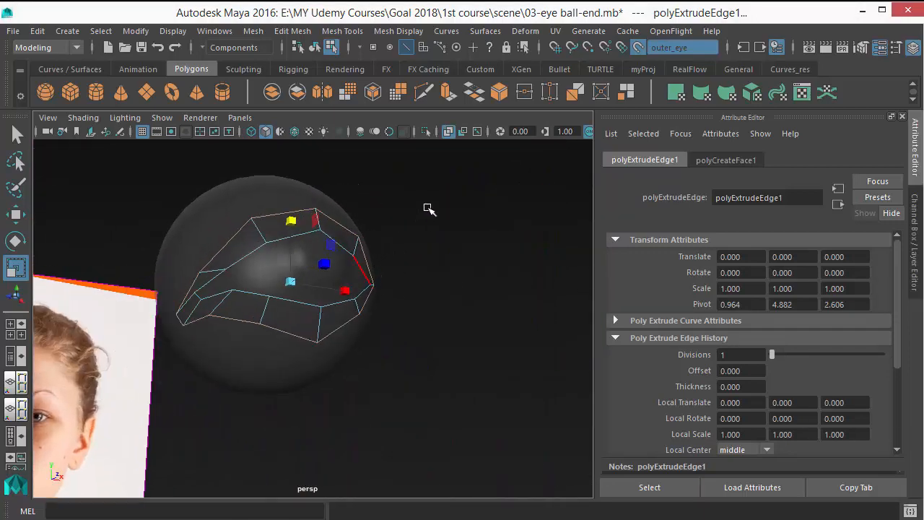
{"action": "left_click_drag", "start_coordinate": [429, 209], "coordinate": [558, 264]}
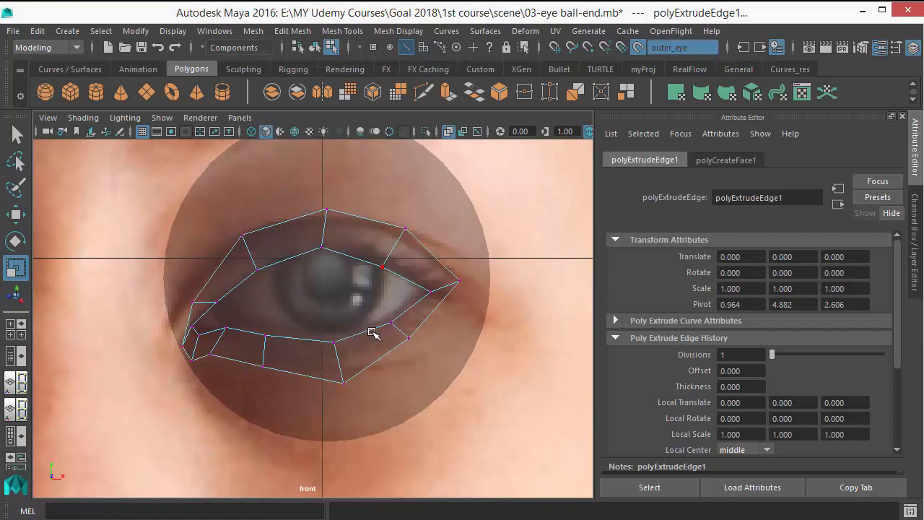
{"action": "left_click", "coordinate": [408, 345]}
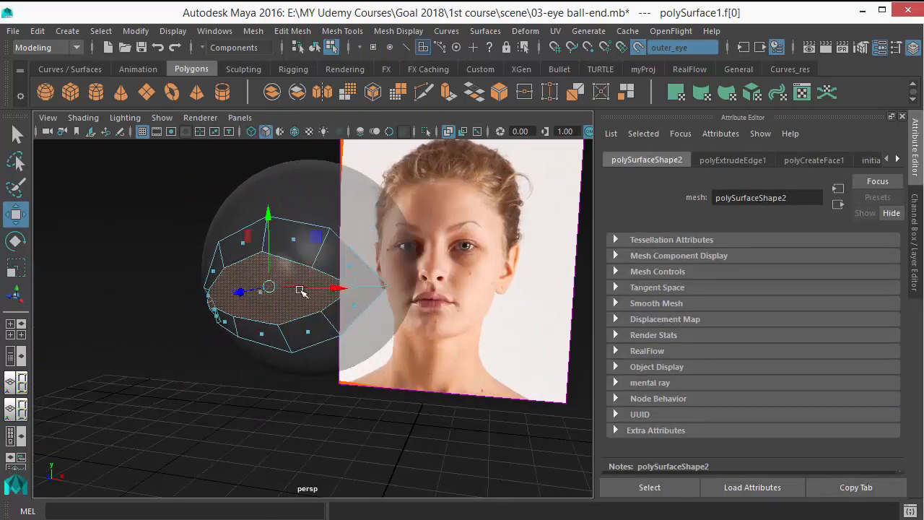
Step: Clear the selection and turn off X-Ray shading on the sphere
{"action": "left_click", "coordinate": [379, 410]}
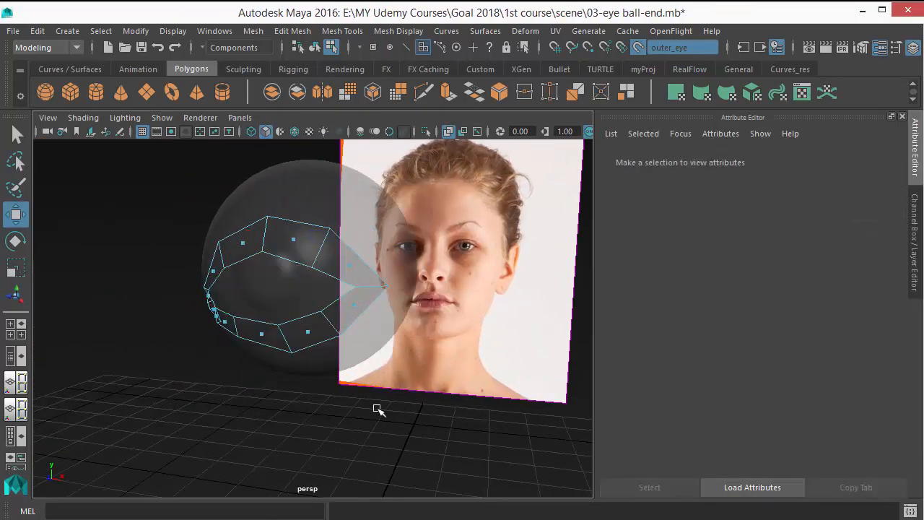
{"action": "left_click", "coordinate": [82, 117]}
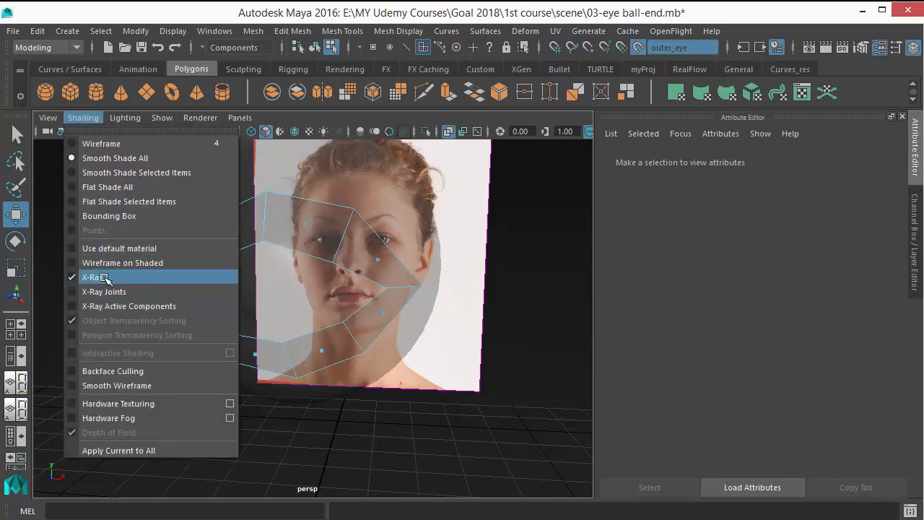
{"action": "left_click", "coordinate": [93, 276]}
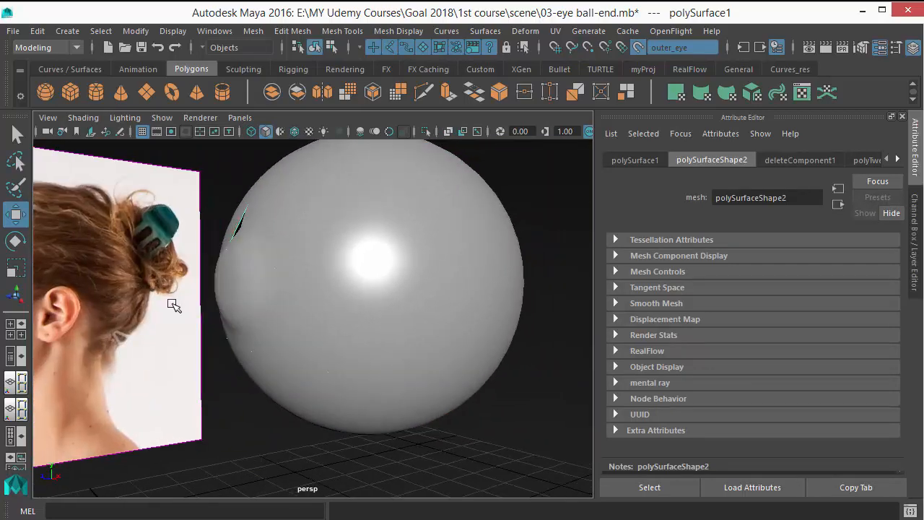
{"action": "mouse_move", "coordinate": [251, 332]}
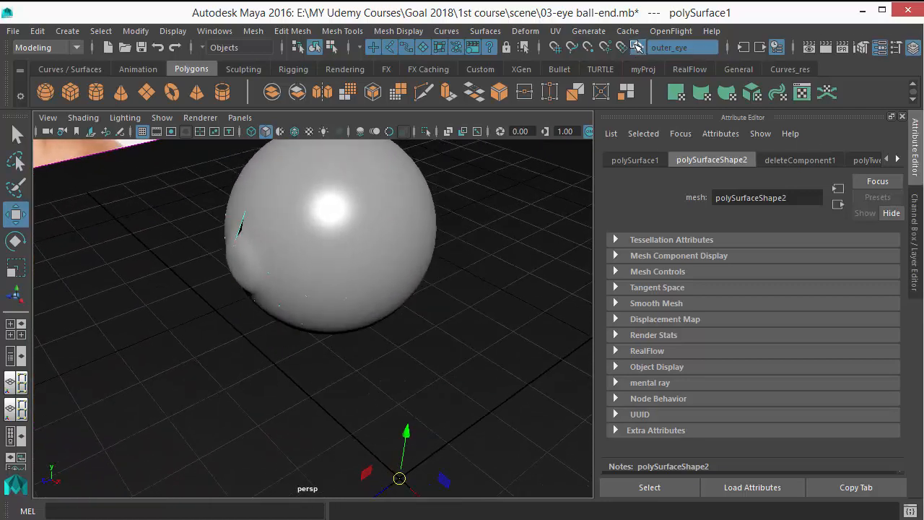
Step: Turn off the live surface and move the eyelid mesh outward from the sphere
{"action": "left_click", "coordinate": [638, 47]}
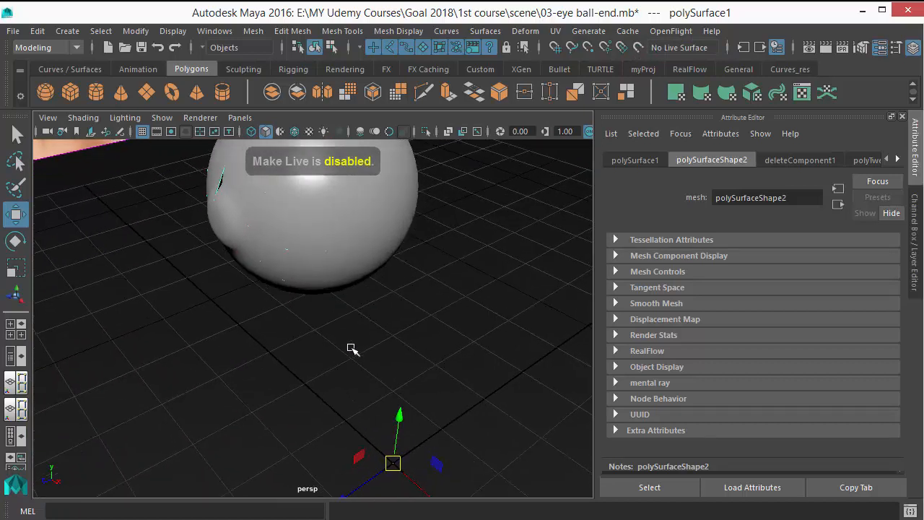
{"action": "left_click_drag", "start_coordinate": [354, 348], "coordinate": [345, 495]}
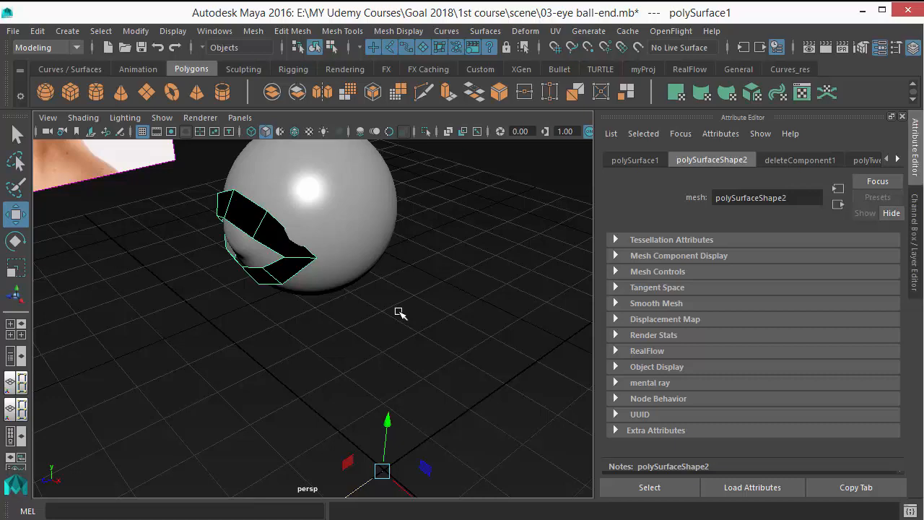
{"action": "left_click_drag", "start_coordinate": [401, 313], "coordinate": [519, 322]}
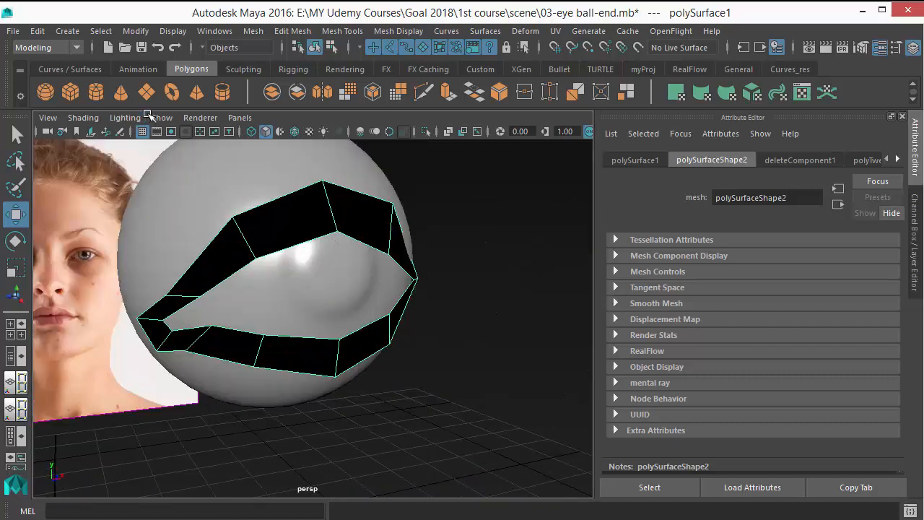
{"action": "left_click", "coordinate": [125, 117]}
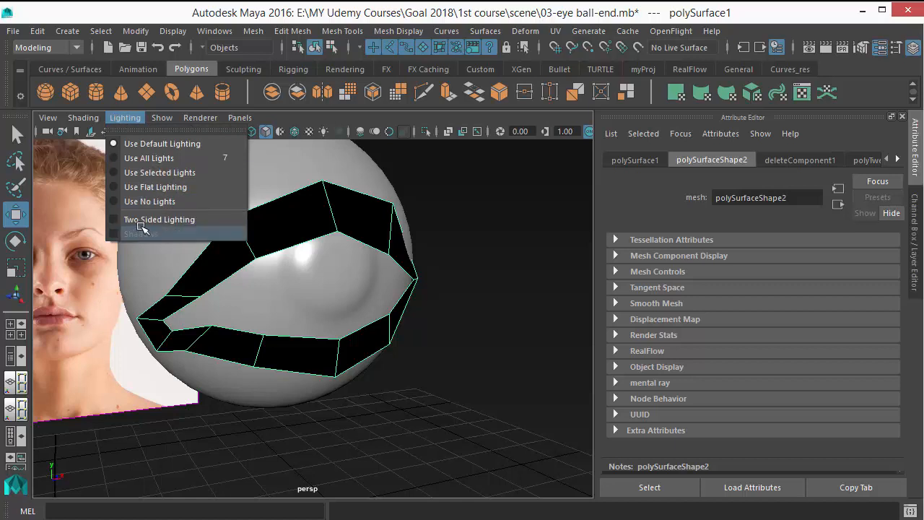
{"action": "mouse_move", "coordinate": [124, 117]}
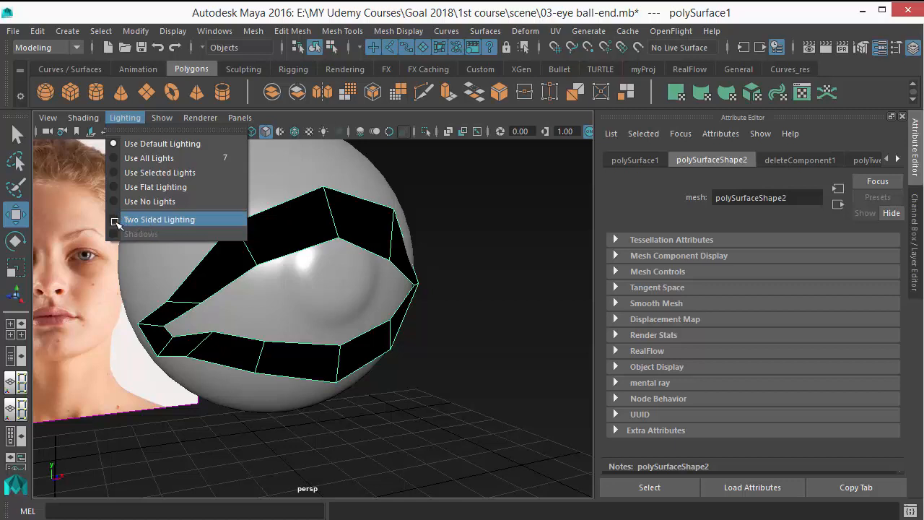
{"action": "mouse_move", "coordinate": [141, 223]}
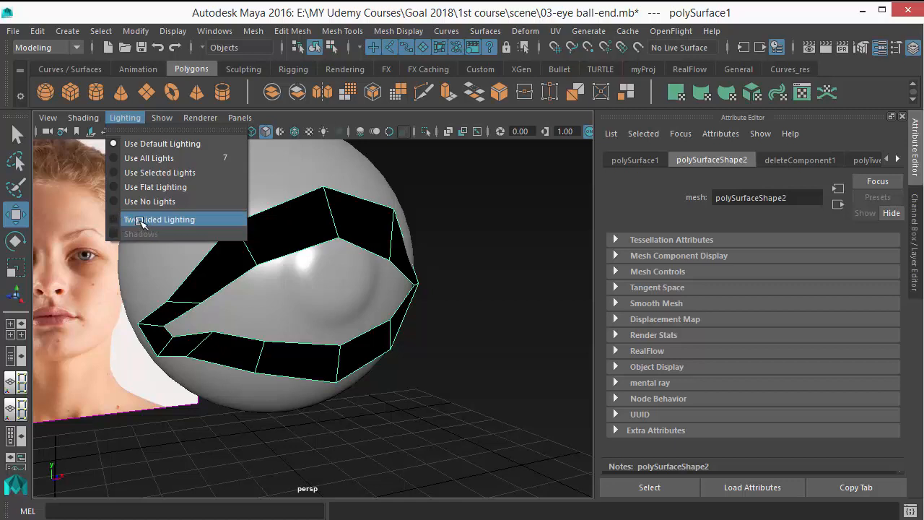
{"action": "left_click", "coordinate": [160, 219]}
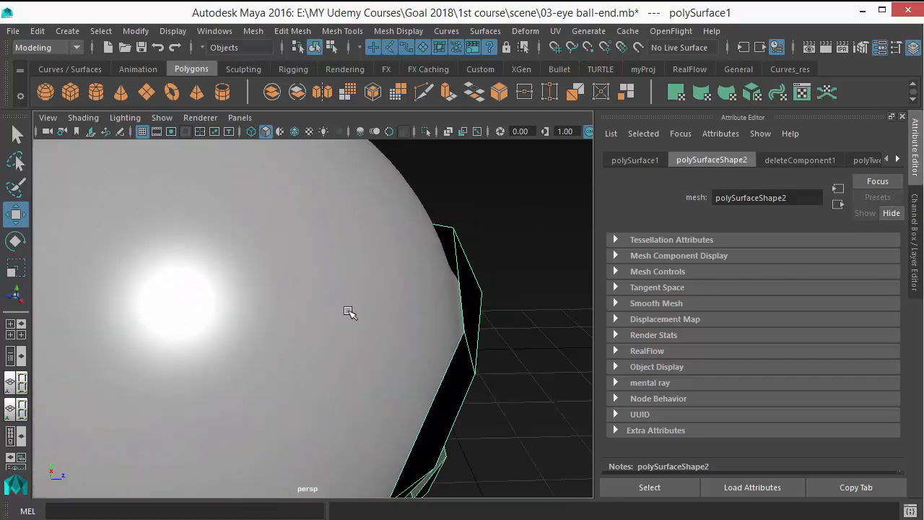
{"action": "left_click_drag", "start_coordinate": [350, 312], "coordinate": [253, 270]}
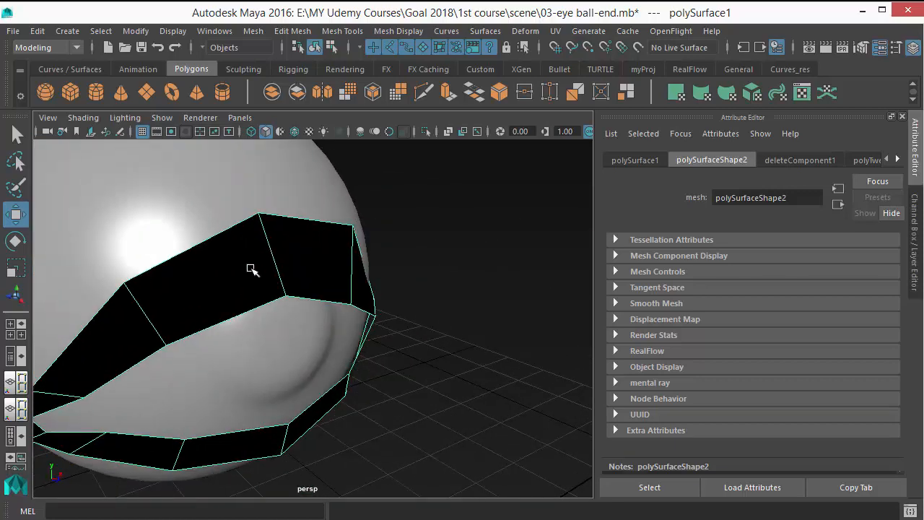
{"action": "left_click_drag", "start_coordinate": [253, 270], "coordinate": [404, 288]}
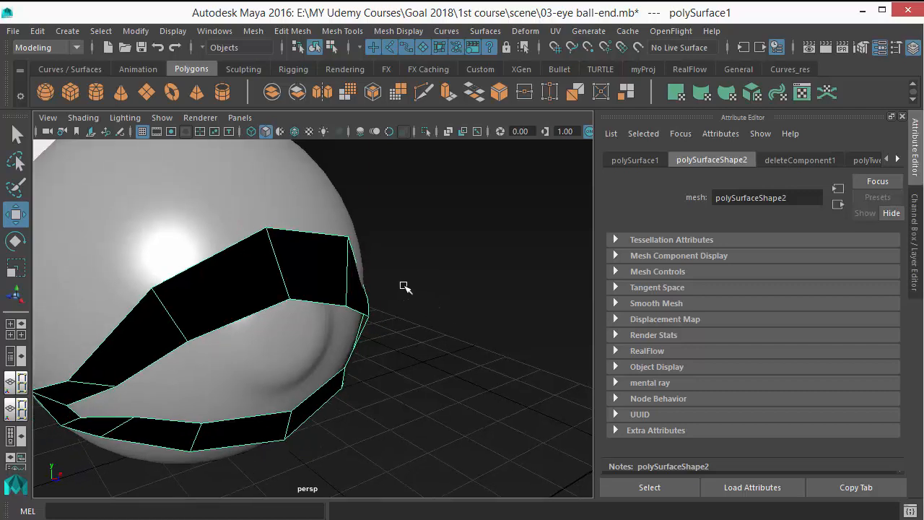
{"action": "left_click_drag", "start_coordinate": [404, 287], "coordinate": [285, 261]}
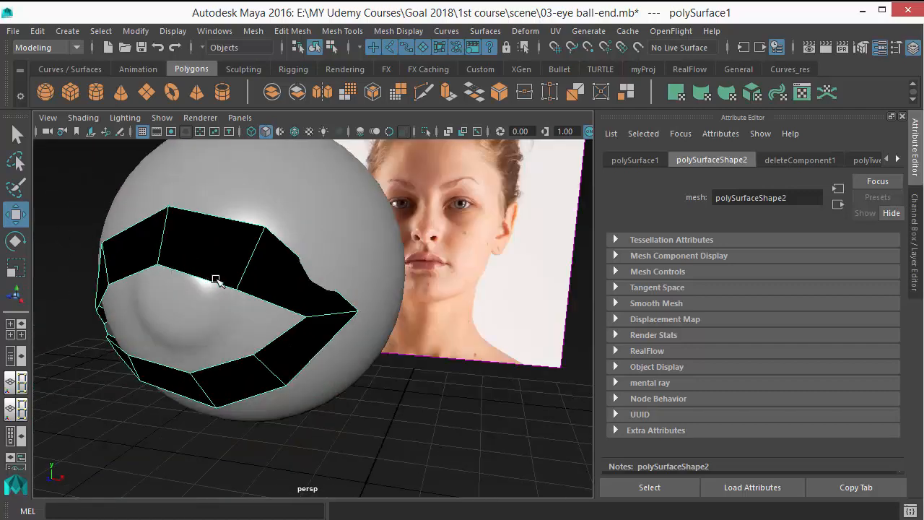
{"action": "left_click_drag", "start_coordinate": [216, 282], "coordinate": [307, 298]}
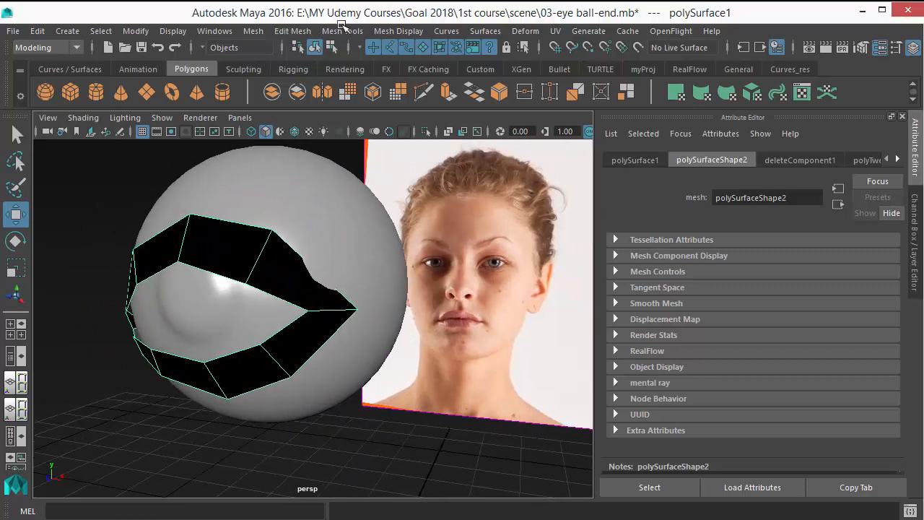
Step: Reverse the eyelid mesh's normals with Mesh Display > Reverse, then deselect
{"action": "left_click", "coordinate": [397, 30]}
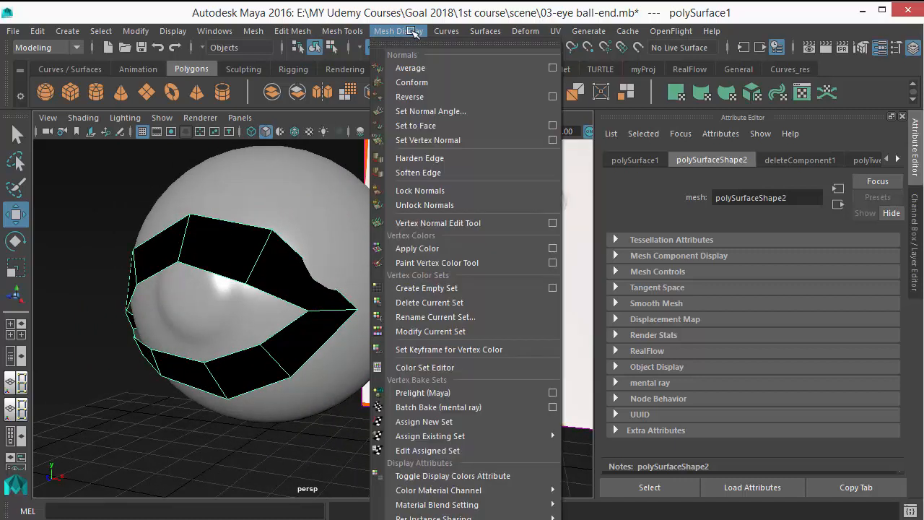
{"action": "mouse_move", "coordinate": [409, 96]}
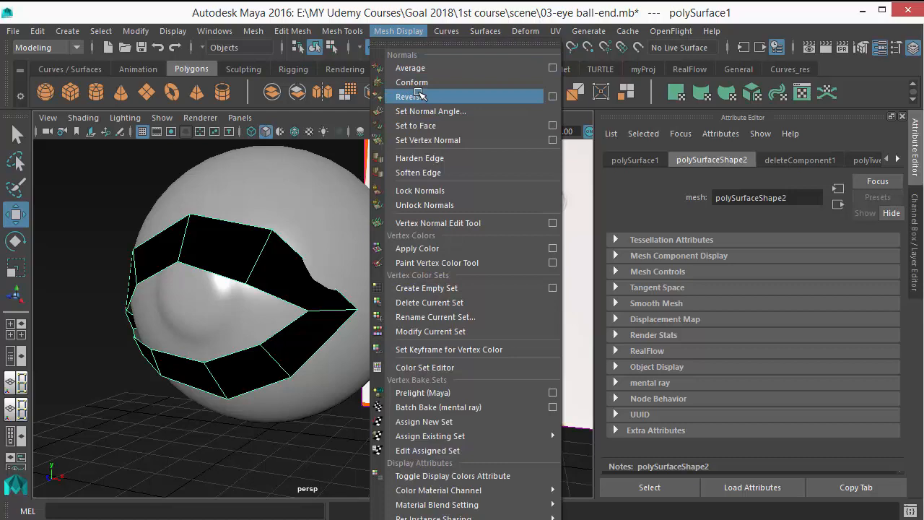
{"action": "left_click", "coordinate": [412, 96]}
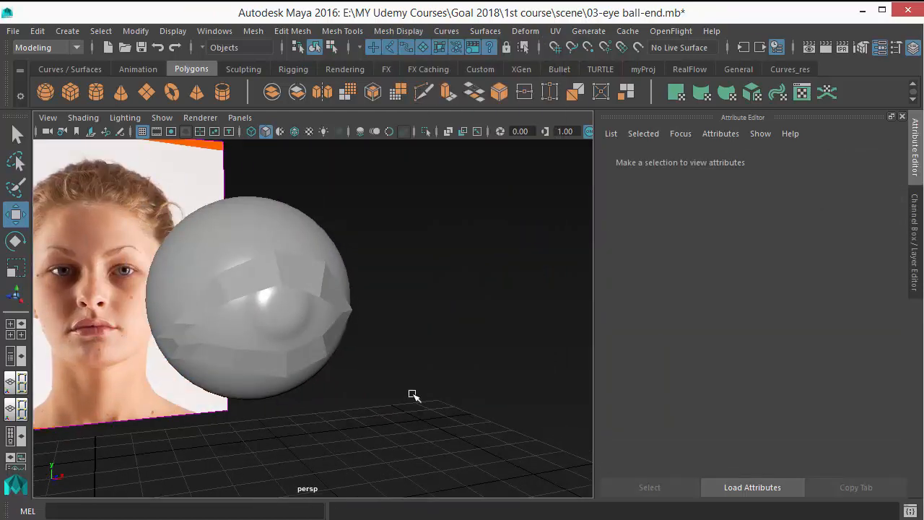
{"action": "left_click", "coordinate": [253, 288]}
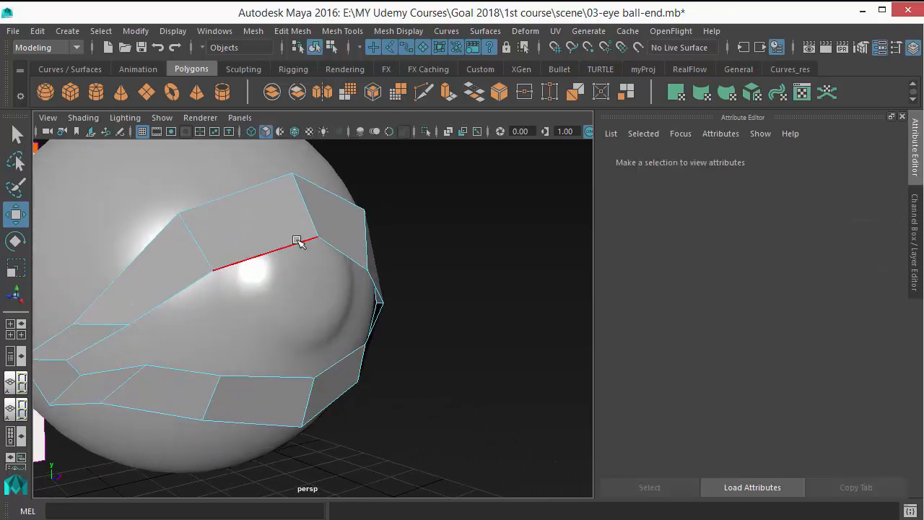
Step: Extrude the opening's edges toward the eyeball and move the inner corner vertex toward the eye corner
{"action": "left_click", "coordinate": [299, 242]}
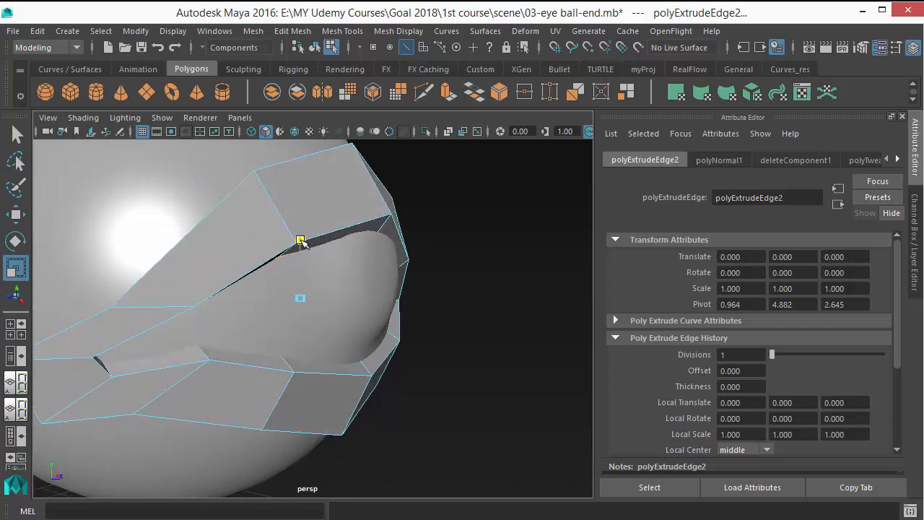
{"action": "left_click_drag", "start_coordinate": [300, 240], "coordinate": [283, 240]}
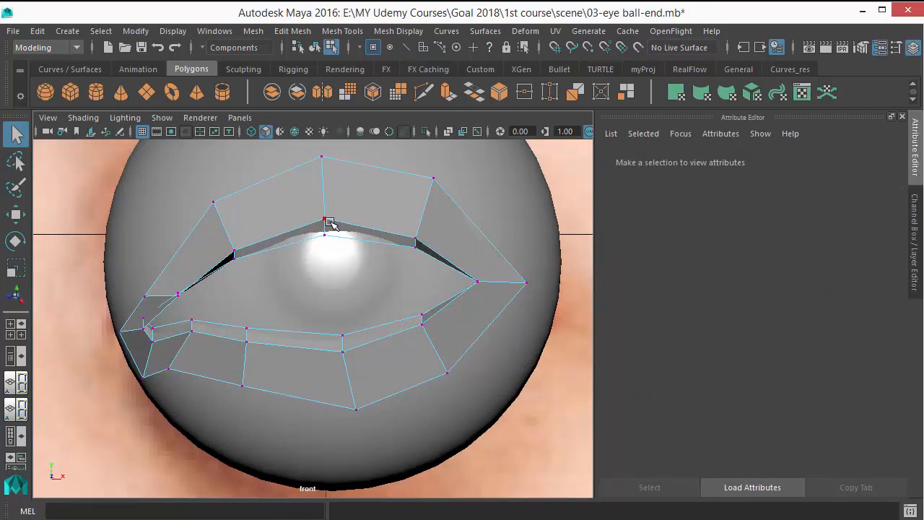
{"action": "left_click", "coordinate": [324, 224]}
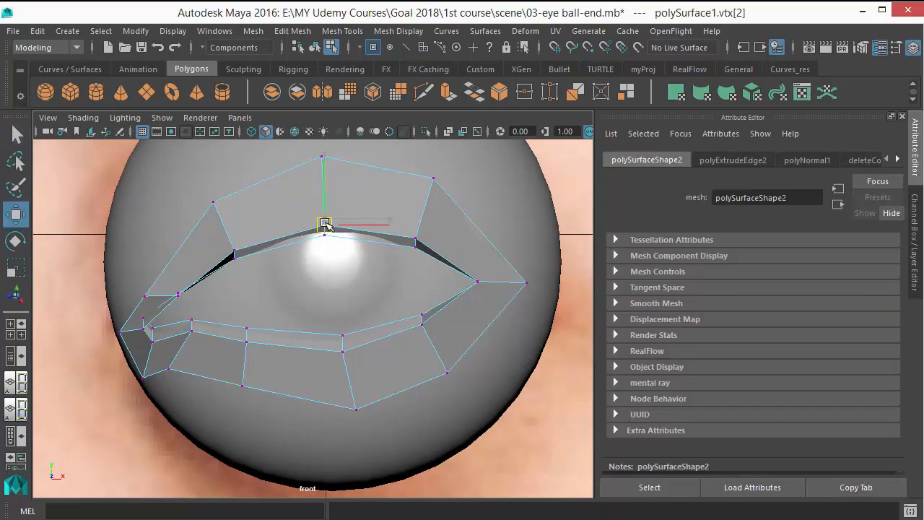
{"action": "left_click", "coordinate": [178, 296]}
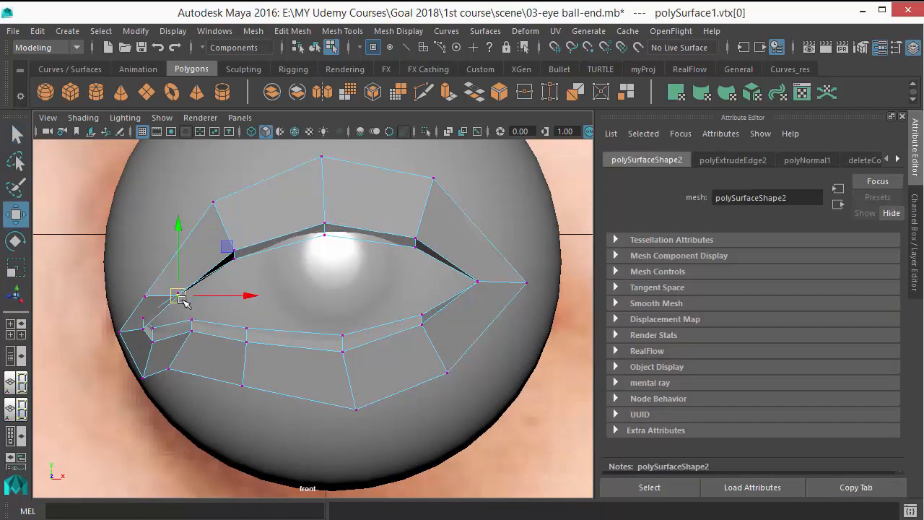
{"action": "left_click_drag", "start_coordinate": [179, 296], "coordinate": [148, 298]}
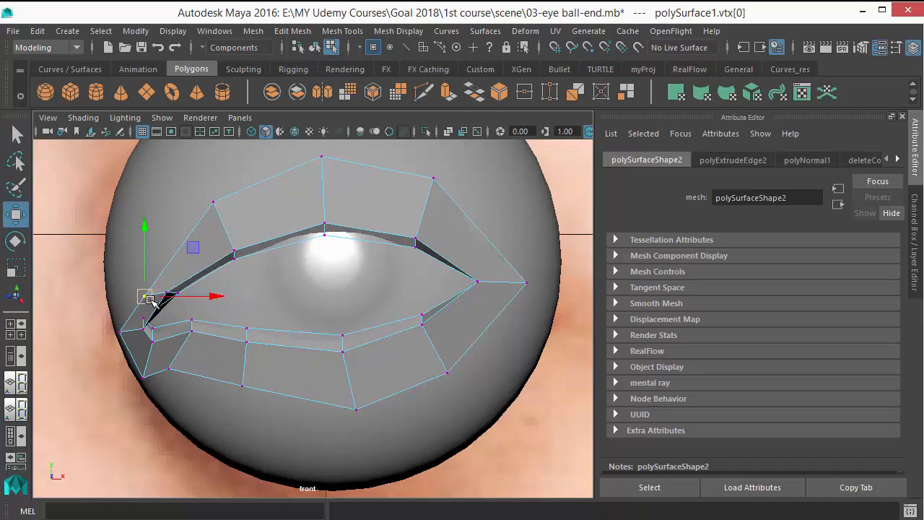
{"action": "left_click", "coordinate": [342, 352]}
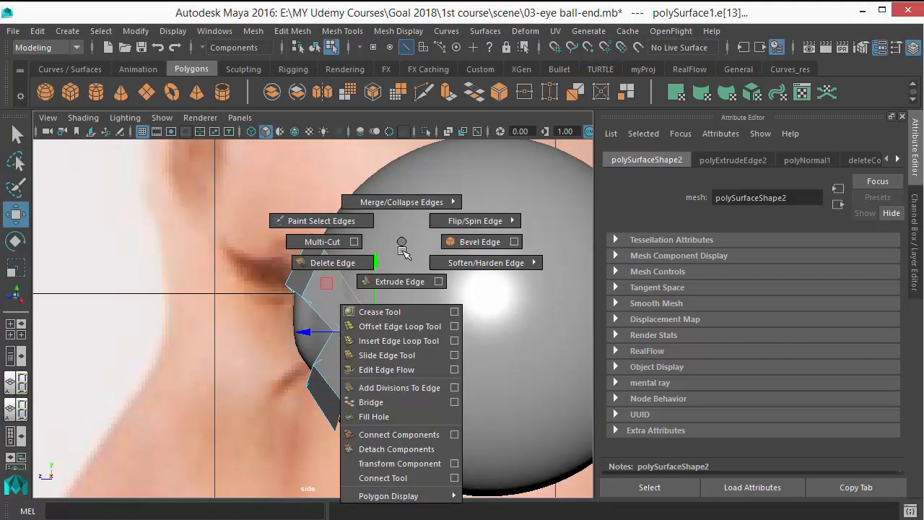
Step: Extrude the outer border edges and raise an upper outer vertex along the eye contour
{"action": "left_click", "coordinate": [399, 281]}
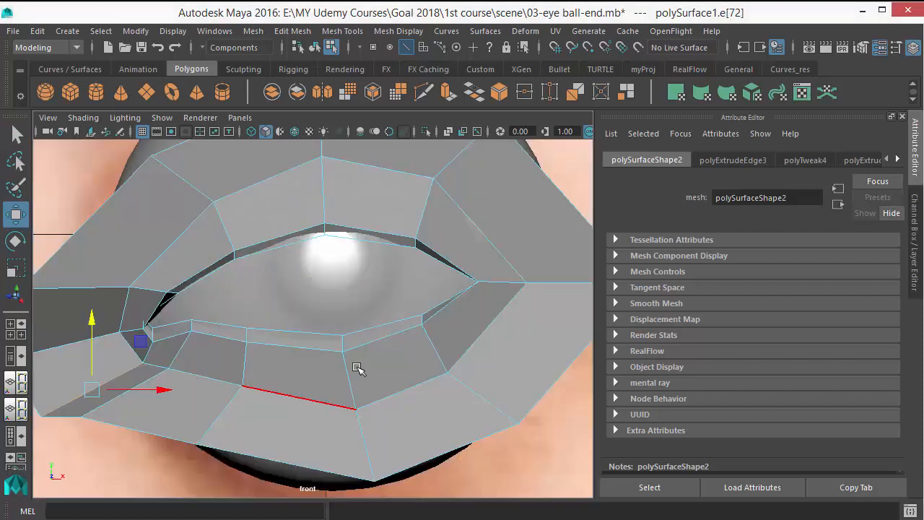
{"action": "right_click", "coordinate": [359, 369]}
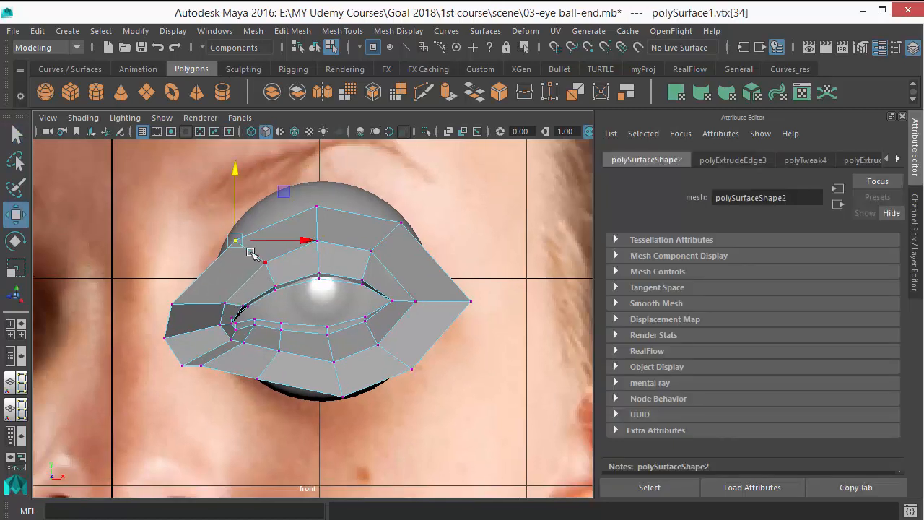
{"action": "left_click_drag", "start_coordinate": [237, 240], "coordinate": [316, 208]}
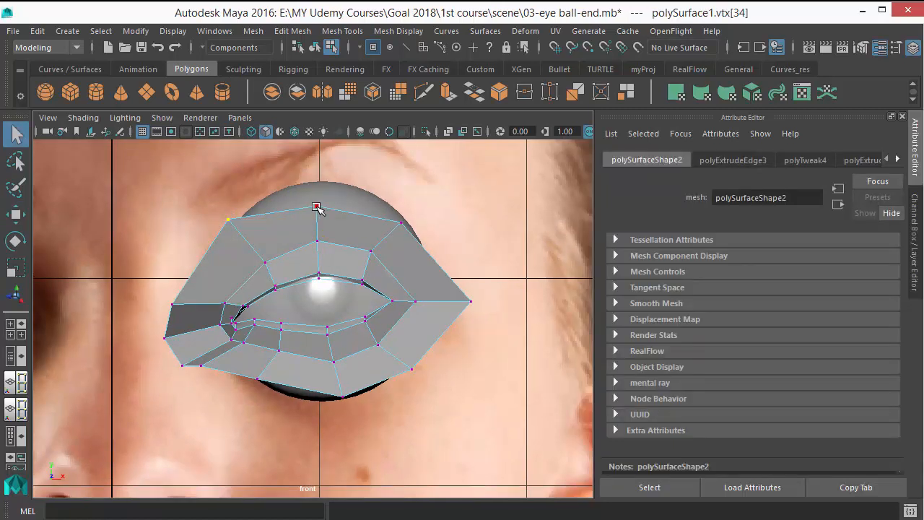